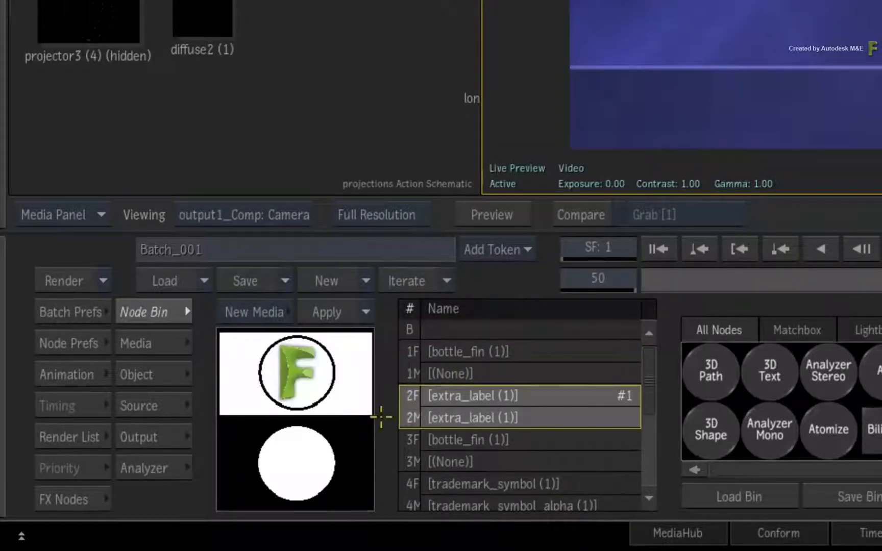
mouse_move(574, 371)
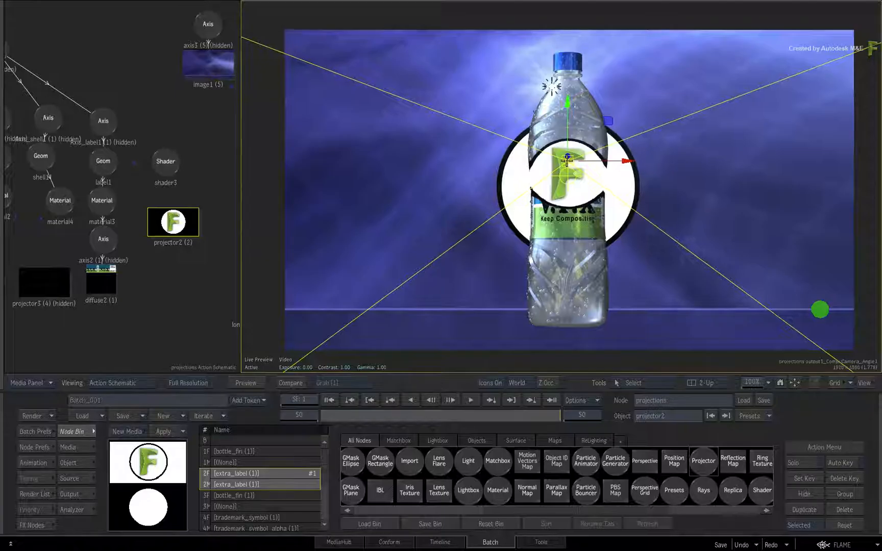
- Bring the extra_label logo clip into Action as projector2 aimed at the bottle
key("F4")
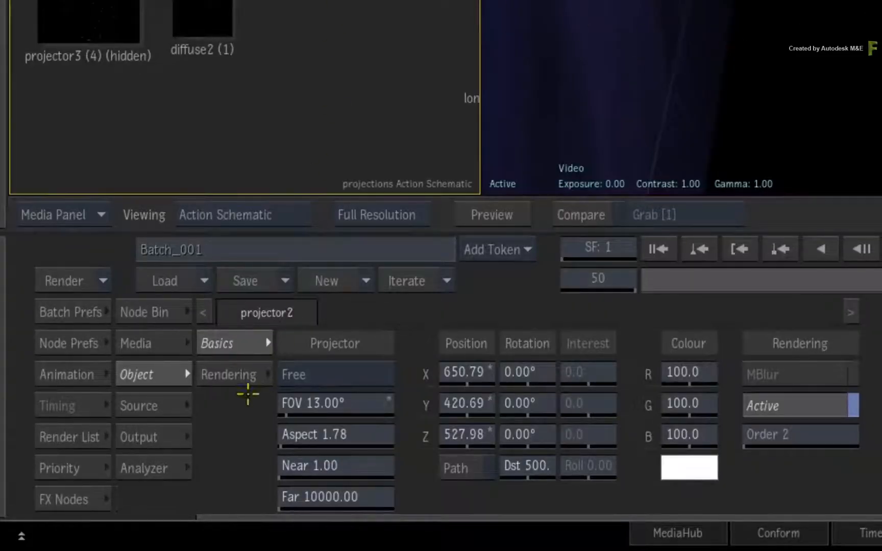
- Enable Front Face Only in projector2's rendering Effect settings
left_click(230, 373)
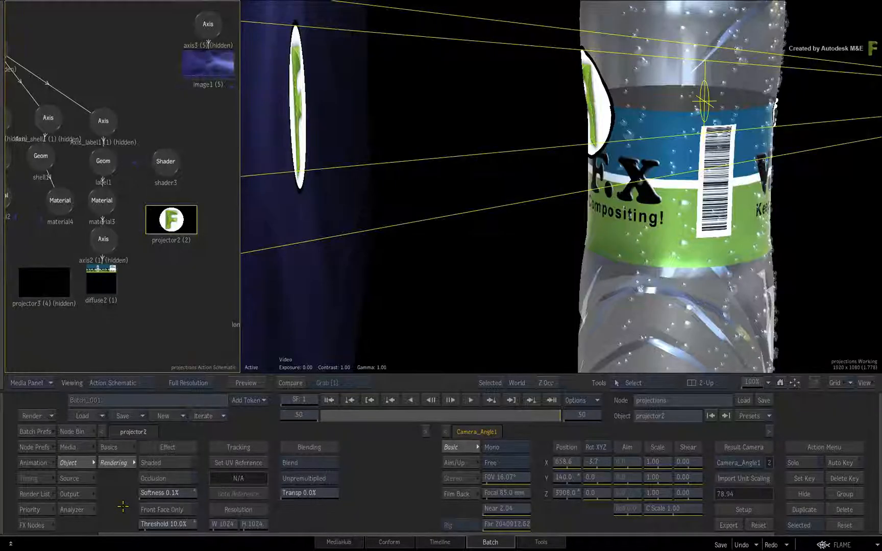
left_click(162, 509)
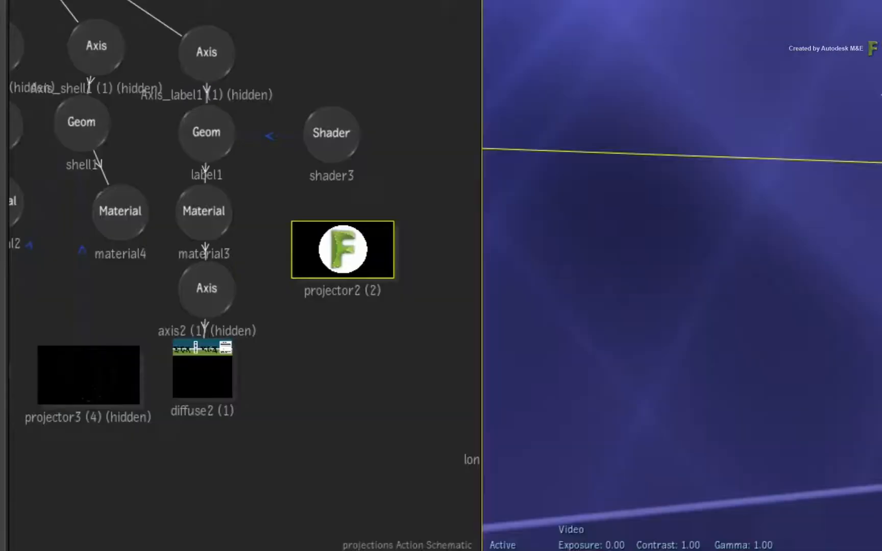
key("l")
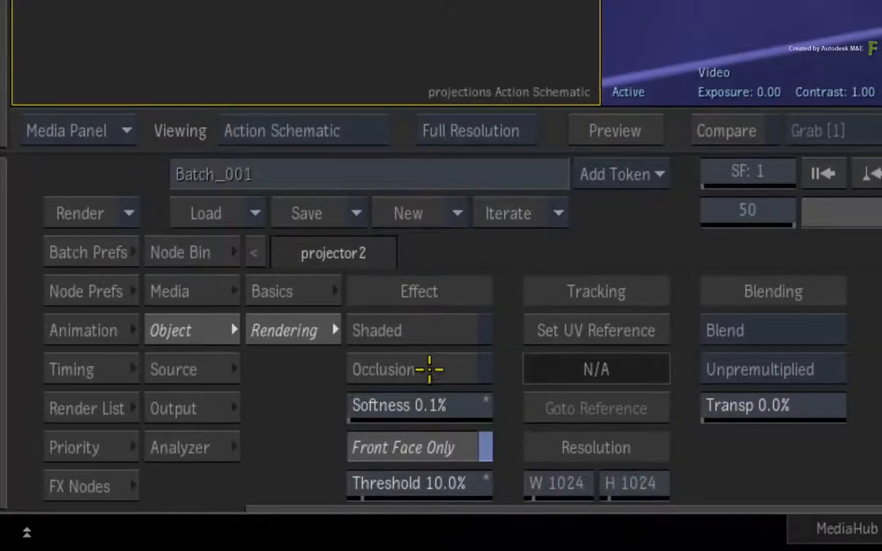
- Set projector2's UV Reference at frame 50 so the logo sticks to the label
left_click(595, 329)
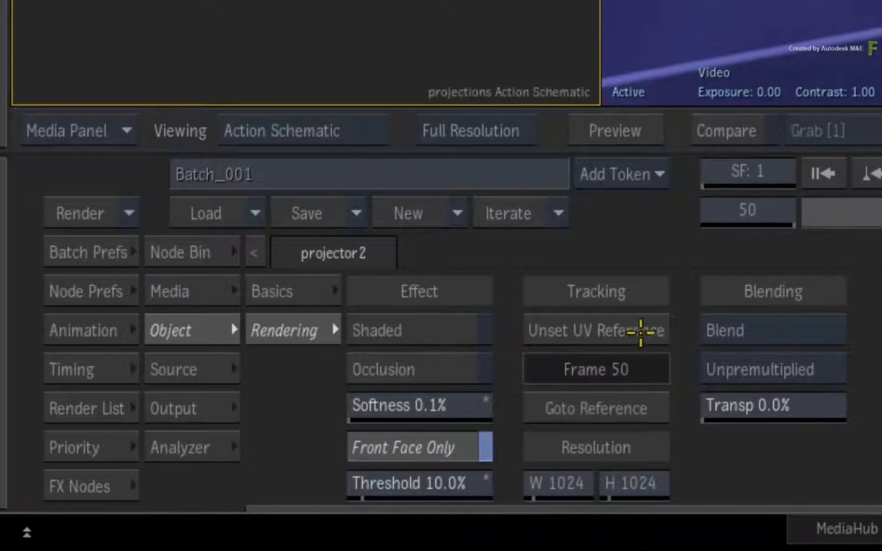
mouse_move(655, 370)
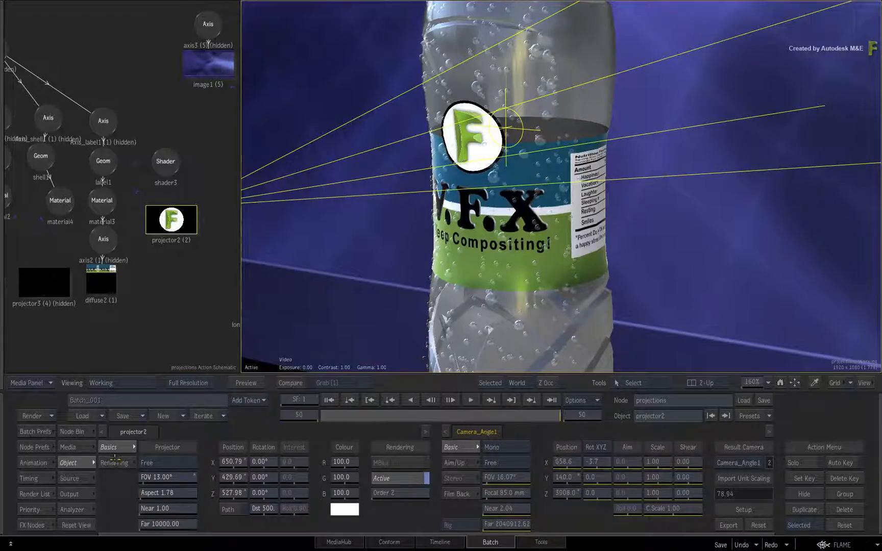
- Return to projector2's rendering options and translate it while the logo holds on the label
left_click(115, 463)
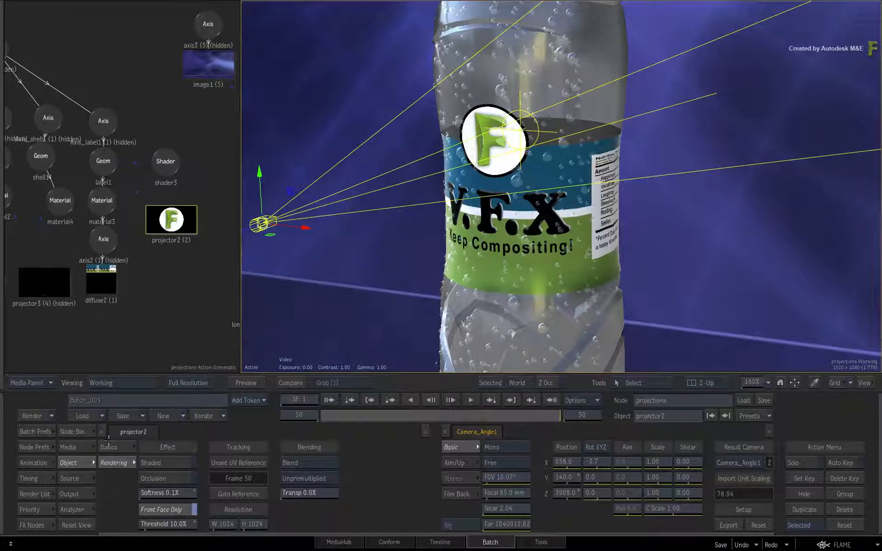
left_click(73, 431)
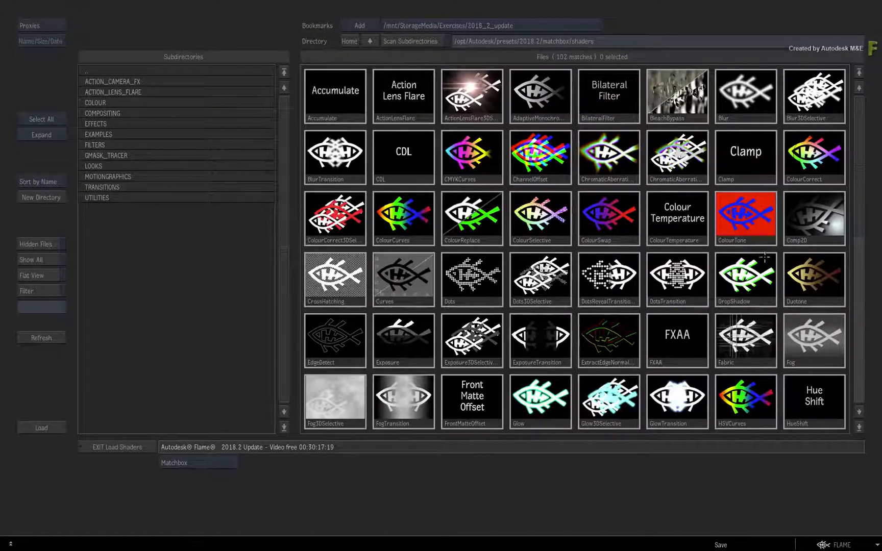
- Key Twirl Amount from 10 at frame 1 to 0 at frame 50, then exit to Batch
scroll("down", 3)
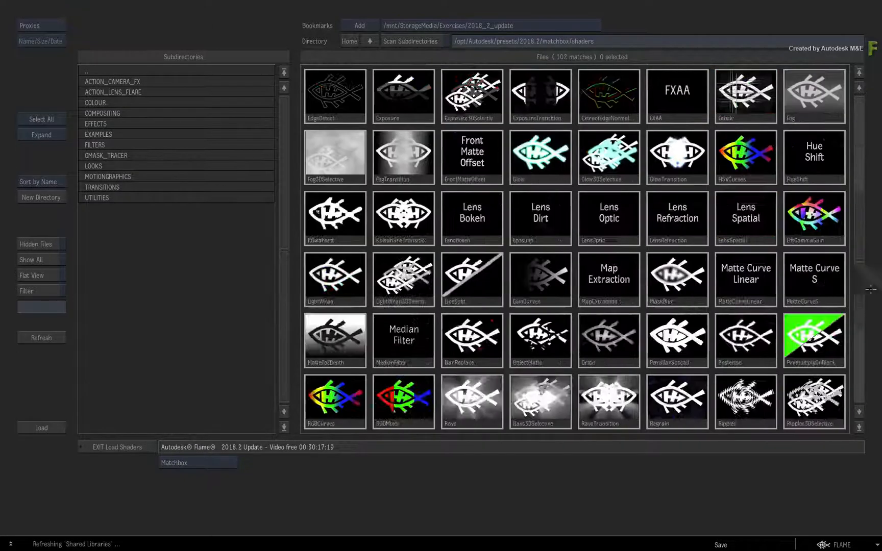
scroll("down", 3)
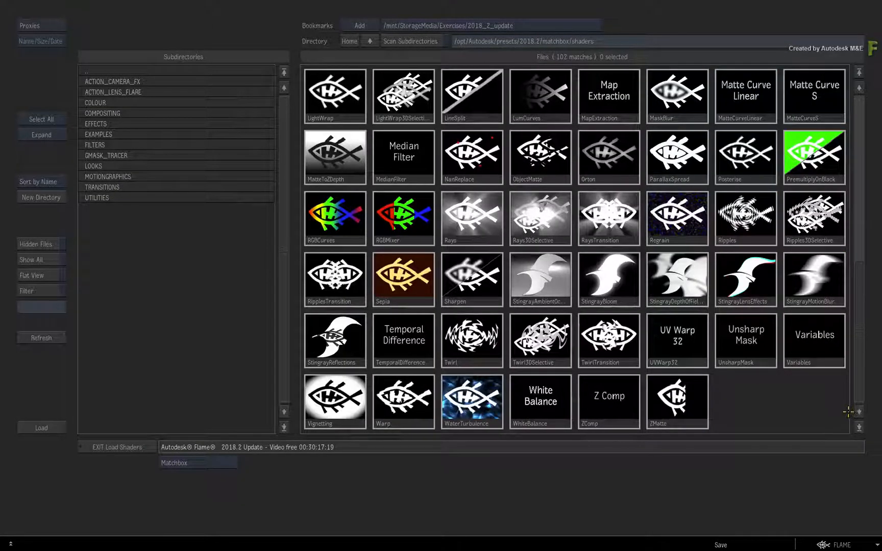
left_click(116, 447)
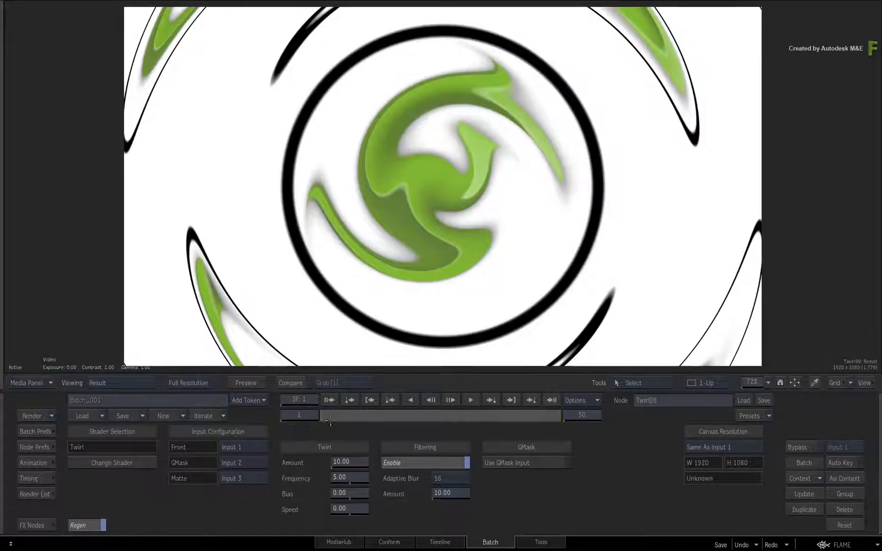
left_click(843, 463)
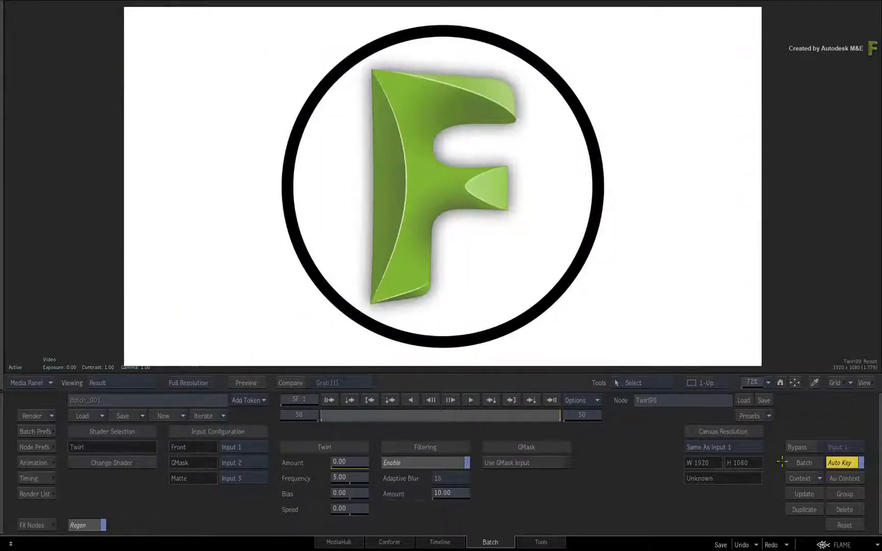
left_click(843, 462)
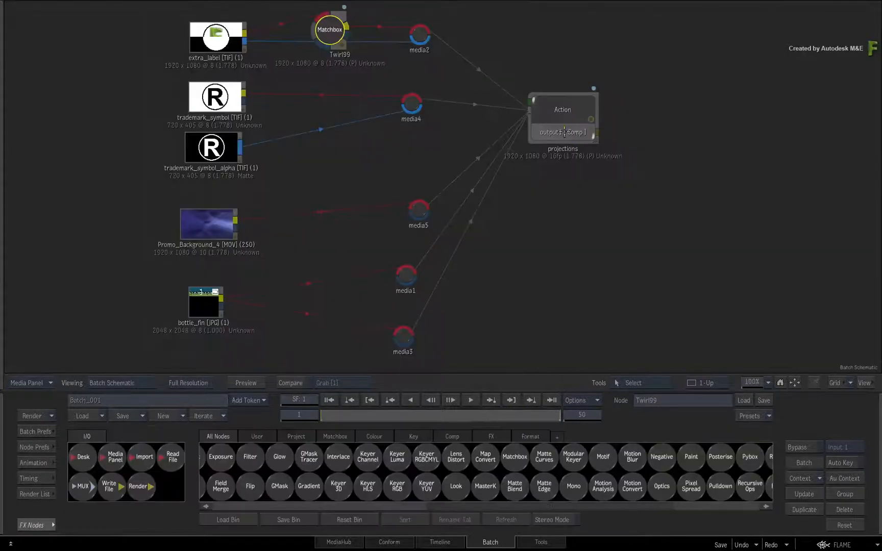
- Enter the projections Action in 2-Up view with the schematic beside the camera result
double_click(562, 117)
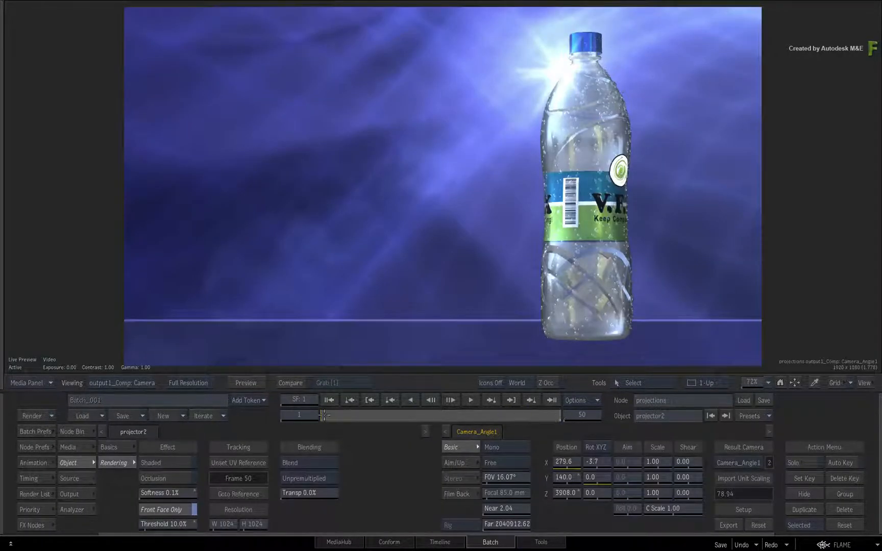
left_click(702, 383)
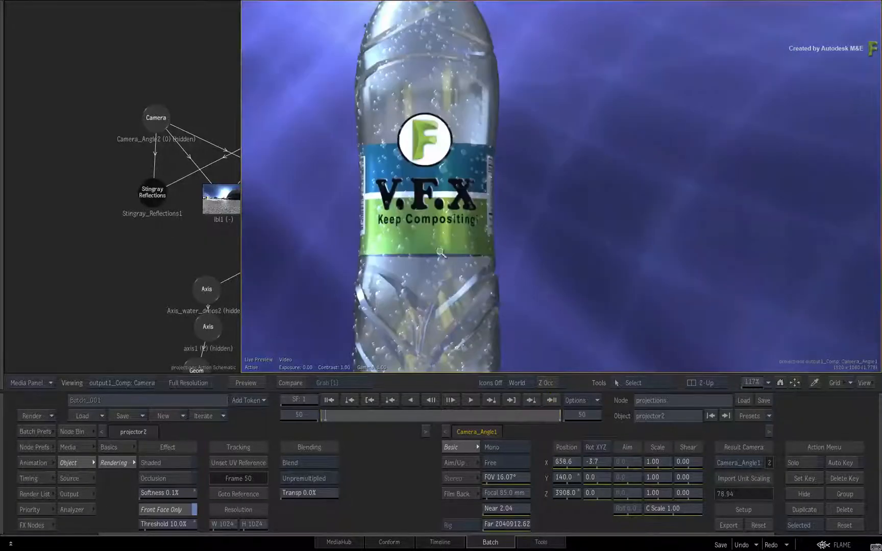
scroll("up", 3)
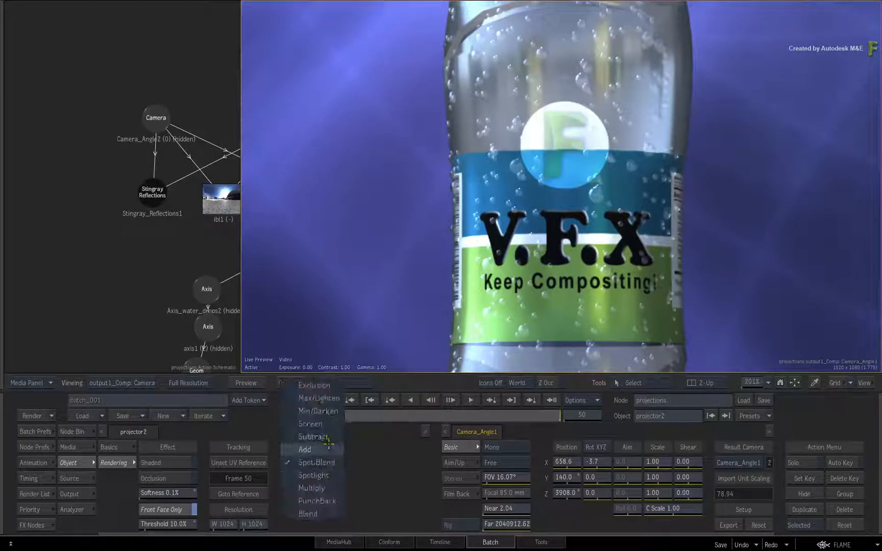
- Switch projector2's Blending mode so the F logo reads as a solid opaque badge
left_click(311, 424)
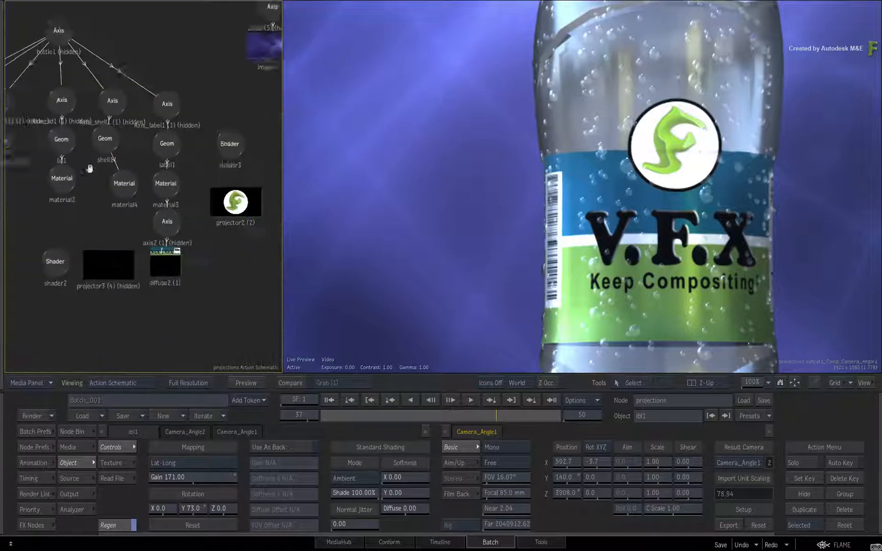
- Select ibl1 and set Rotation Y 73 and Gain 171 for the bottle lighting
left_click(236, 202)
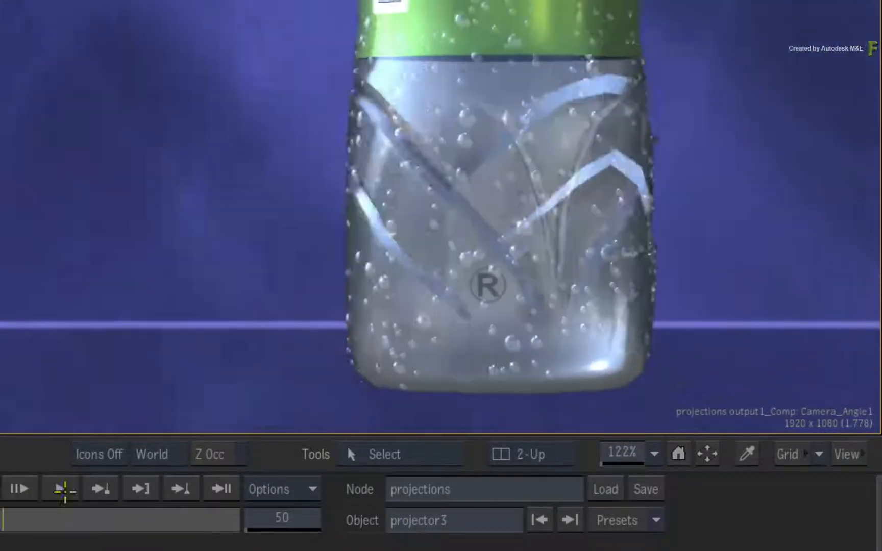
- Blend projector3's ® mark with Multiply at 60% transparency on the lower bottle
left_click(61, 488)
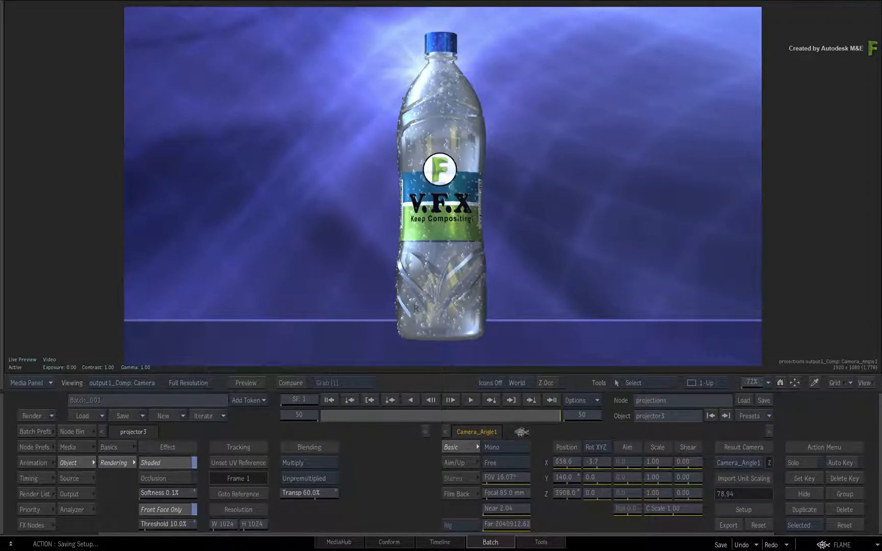
- Render the result through Camera_Angle2 for the low close-up of the bottle
left_click(758, 463)
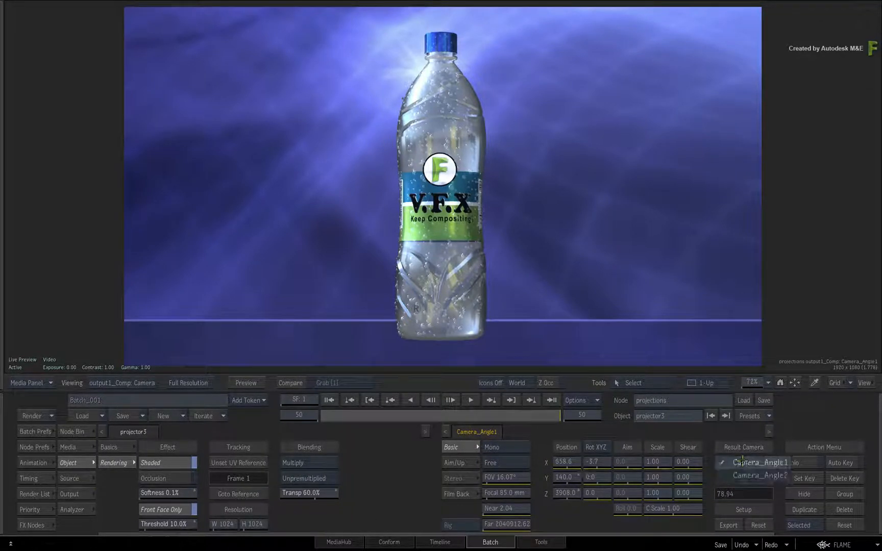
left_click(758, 476)
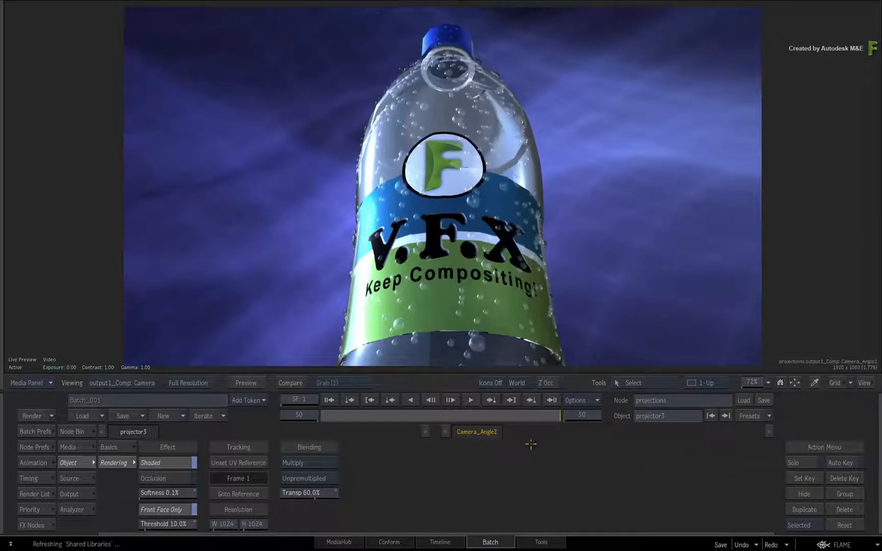